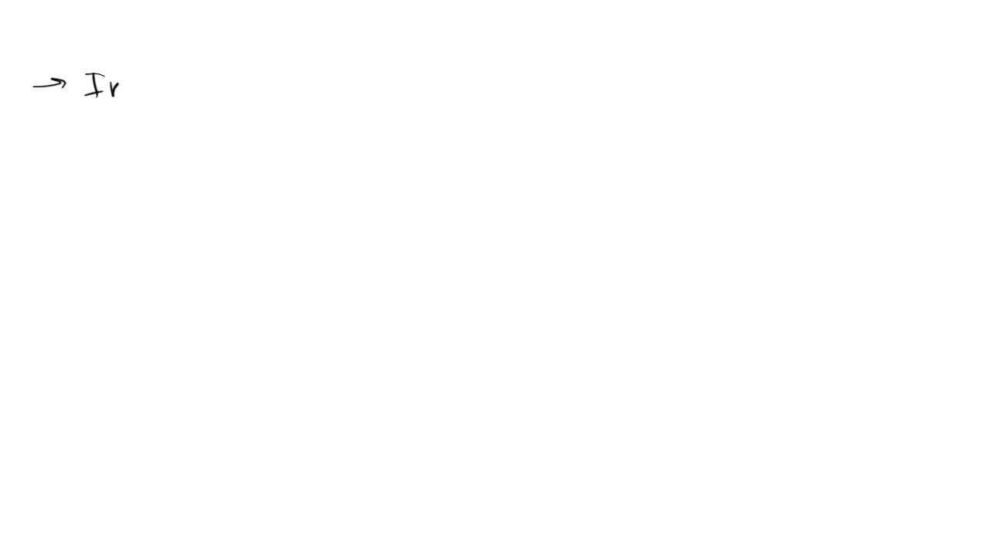
text(Initial ci)
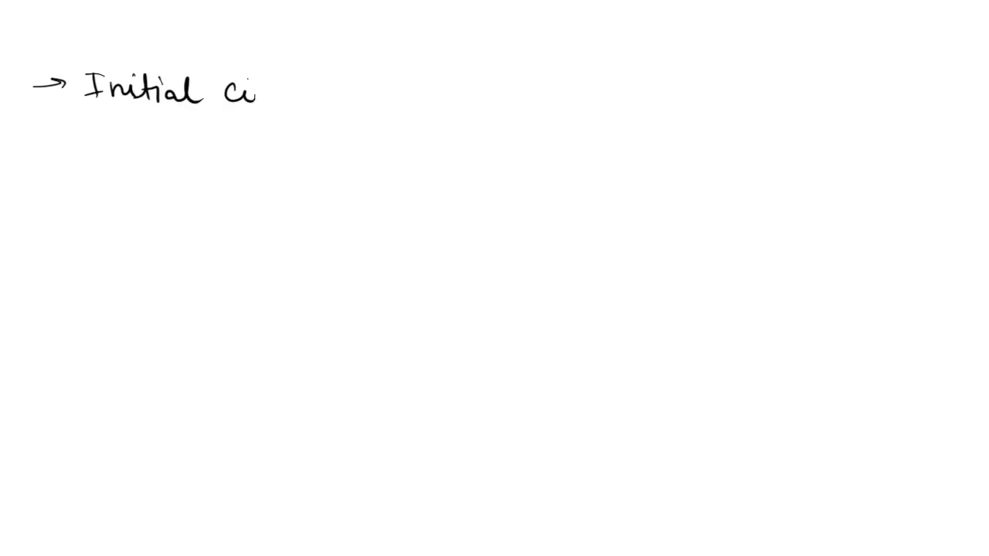
text(pher)
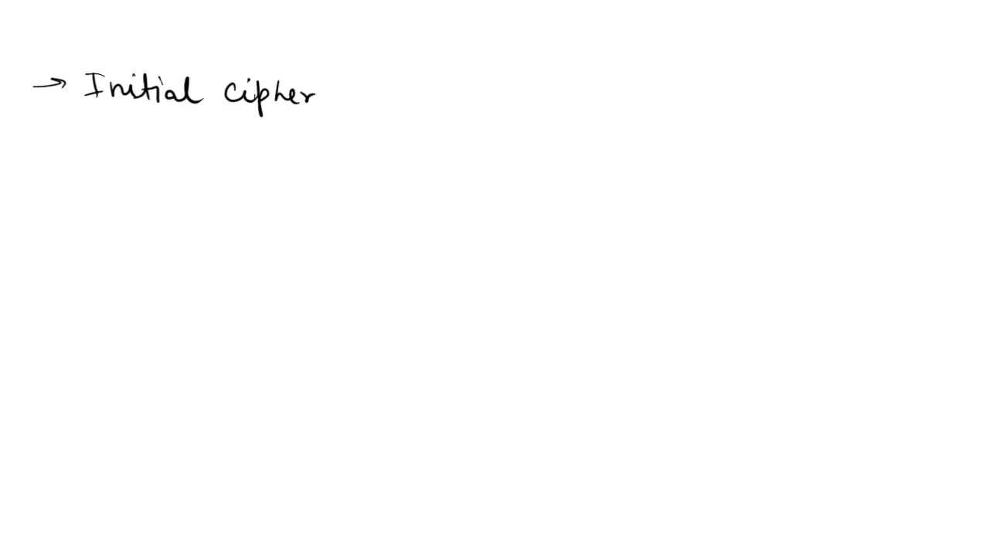
text(text is all ones.)
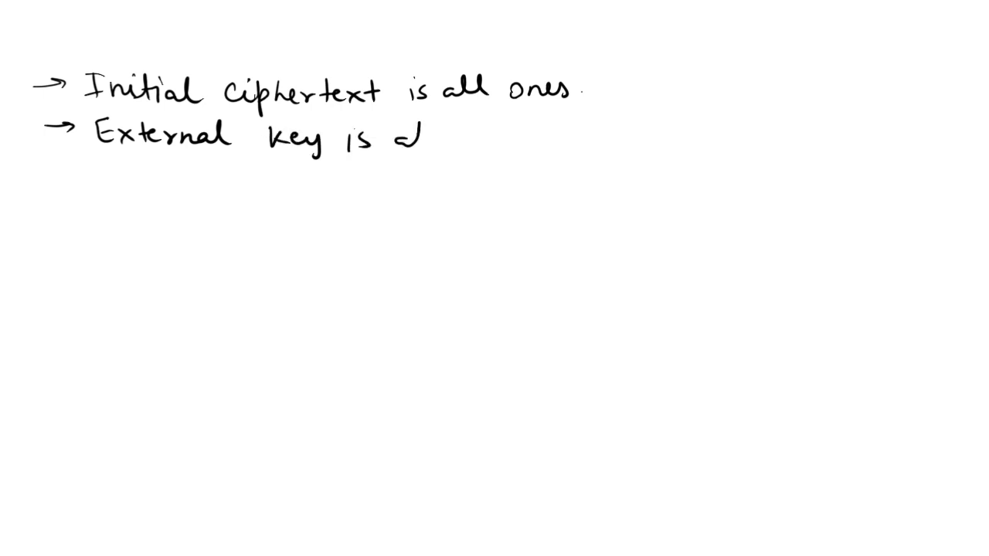
text(all ones.)
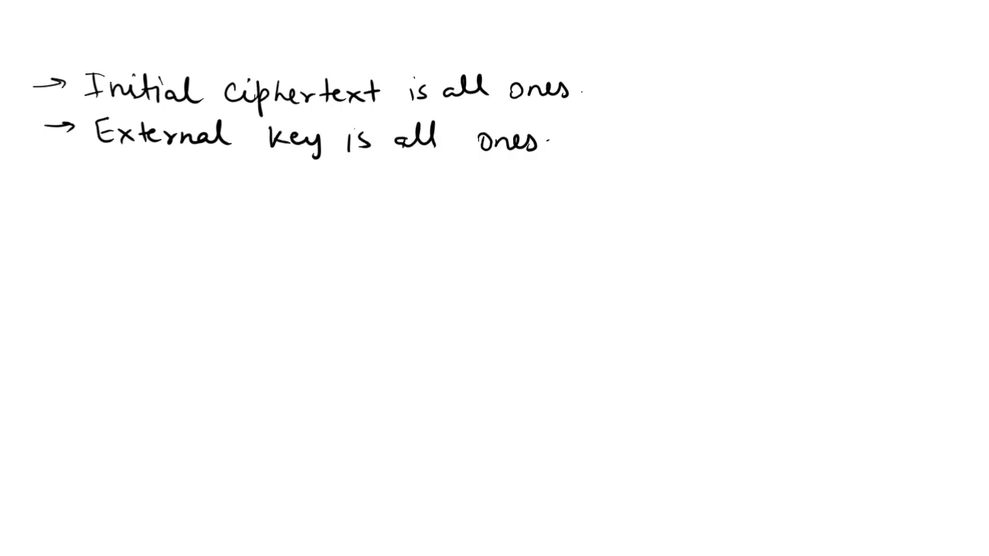
text(Apply)
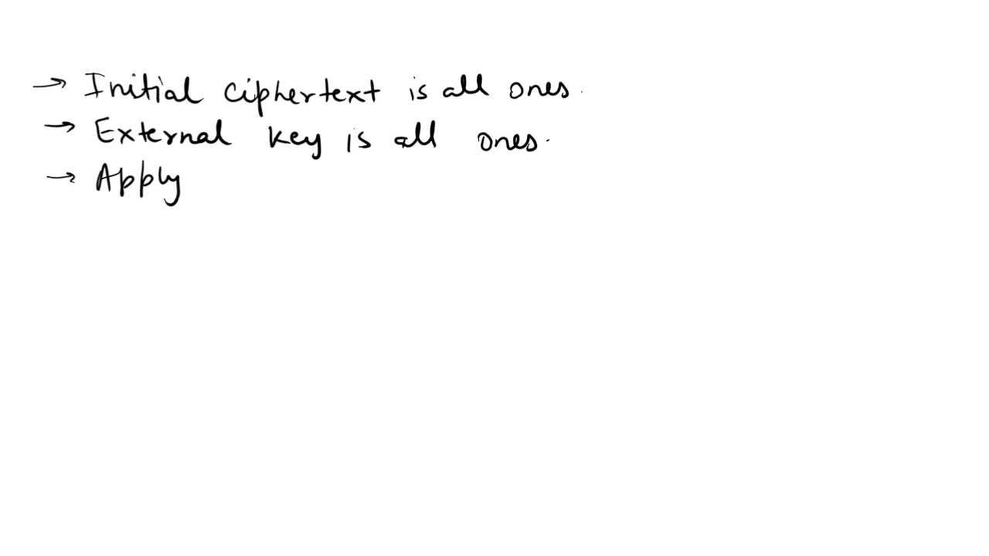
text(initial)
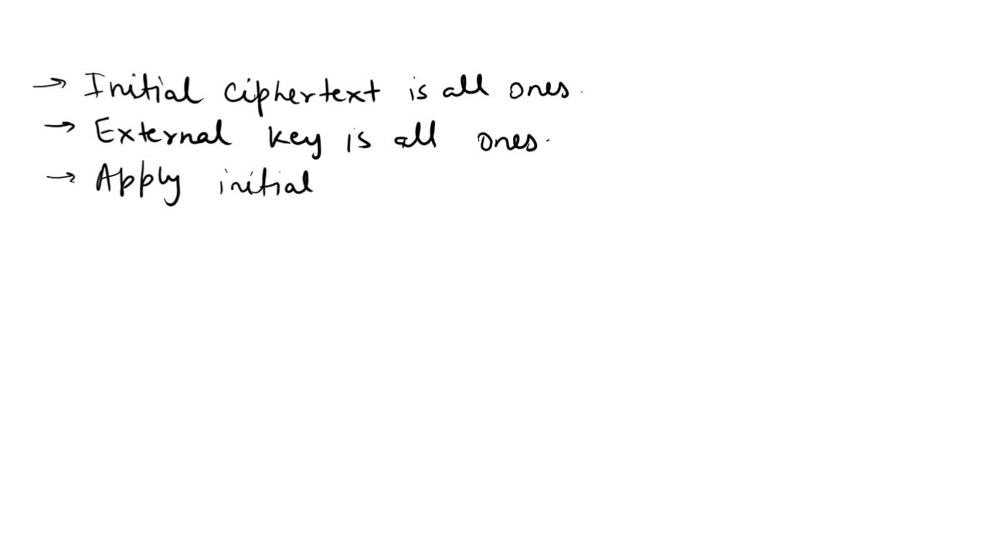
text(permutati)
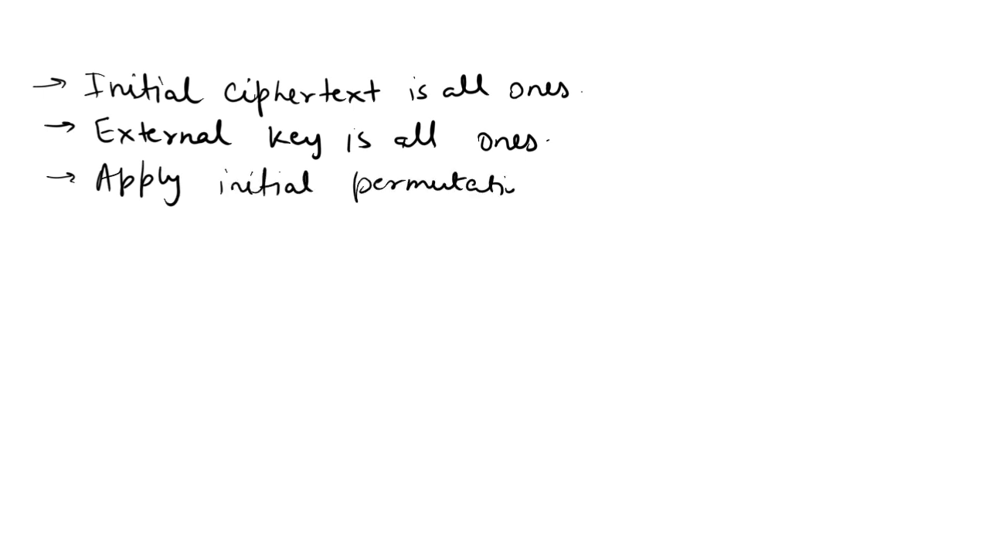
text((IP).)
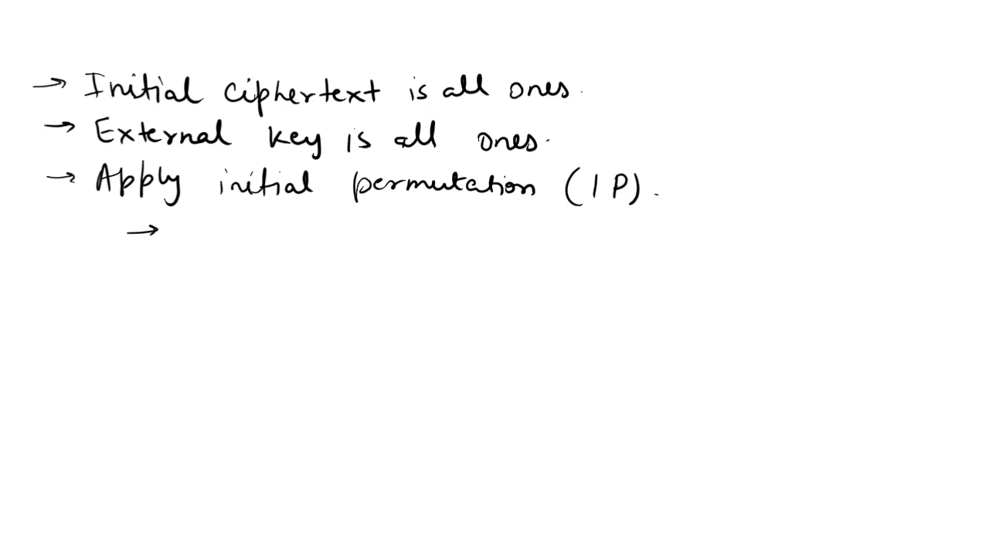
text(Bit 1 → Bit)
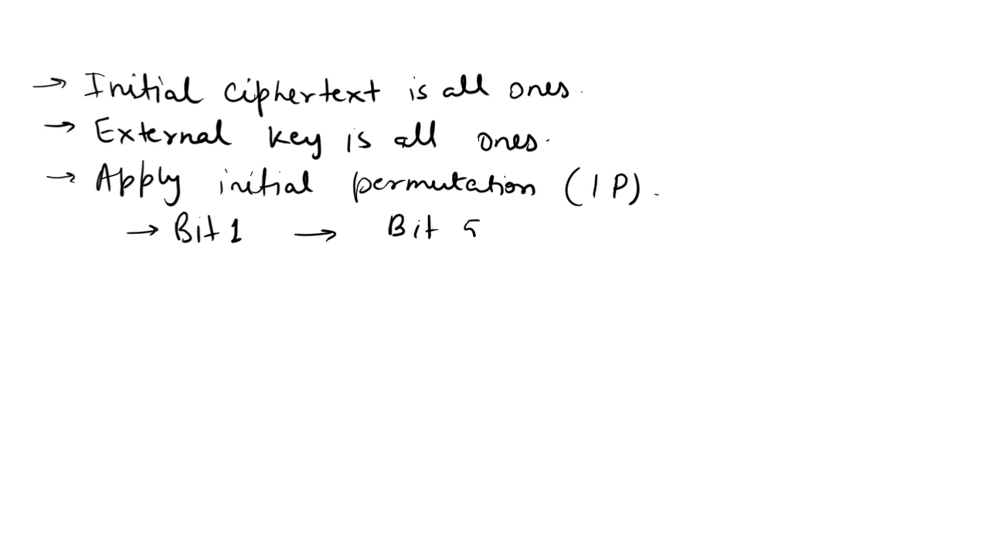
text(58)
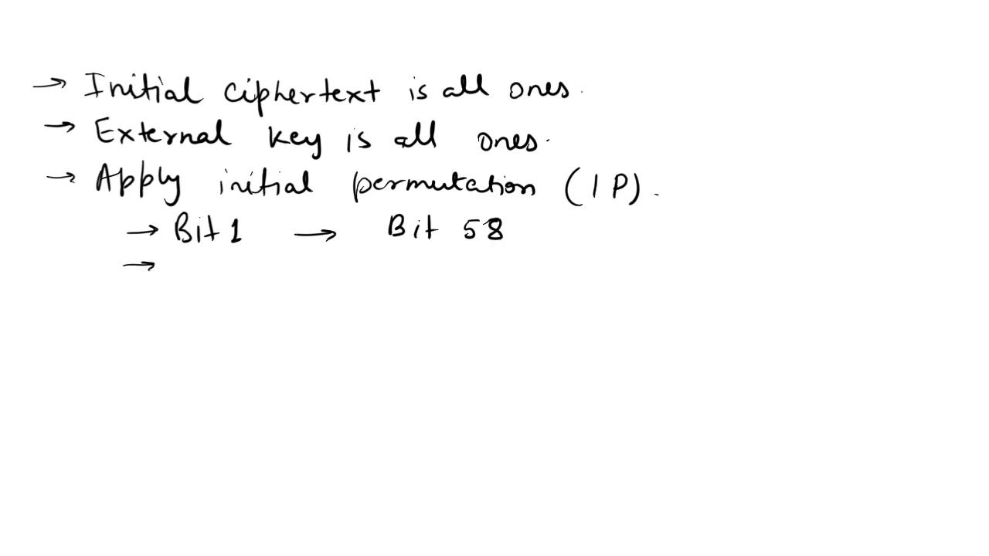
text(Bit16 → Bit 50)
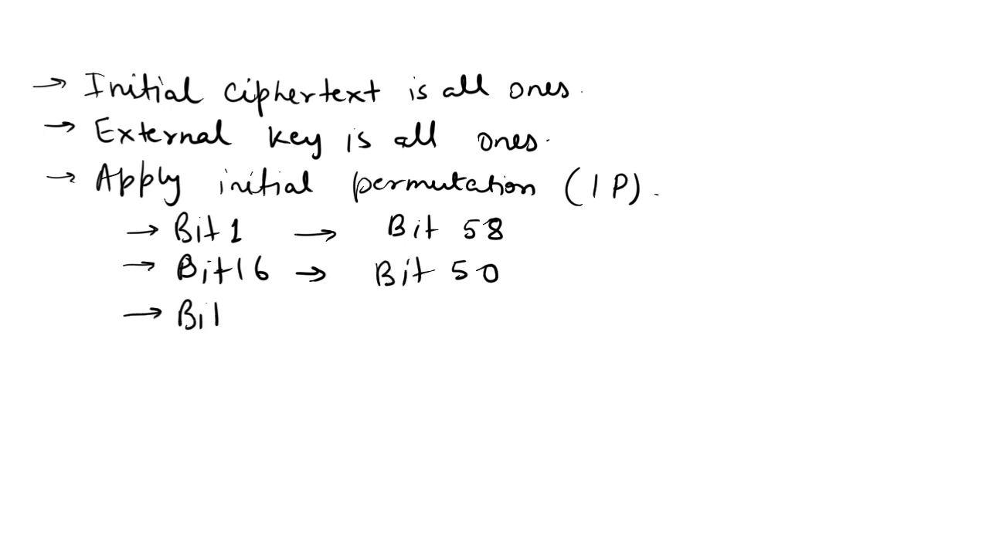
text(33 →)
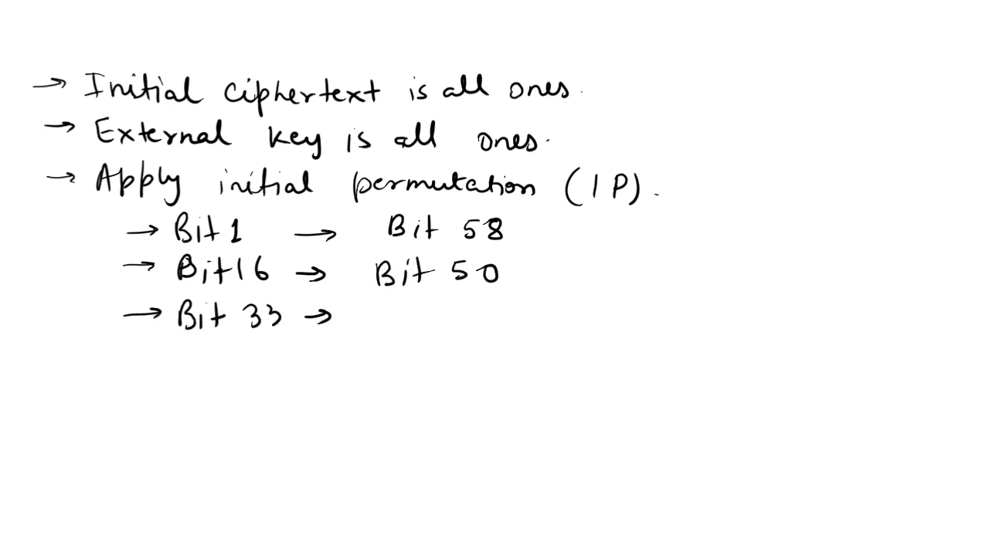
text(Bit 42)
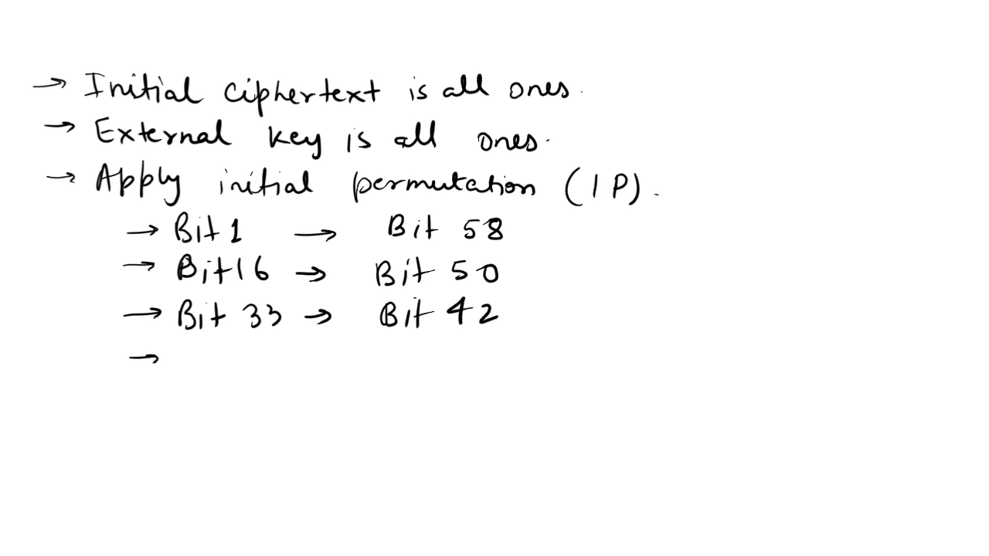
text(Bit 48)
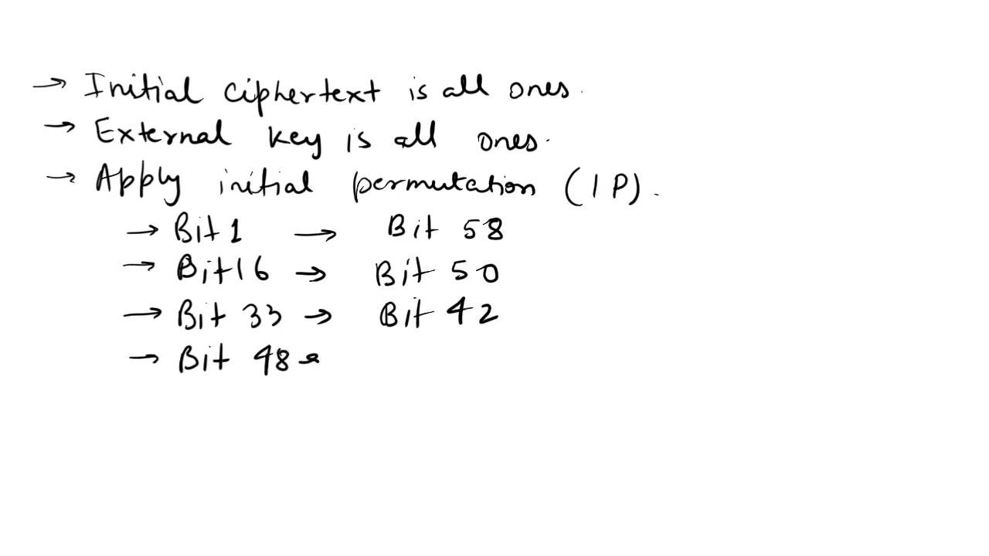
text(Bit 34)
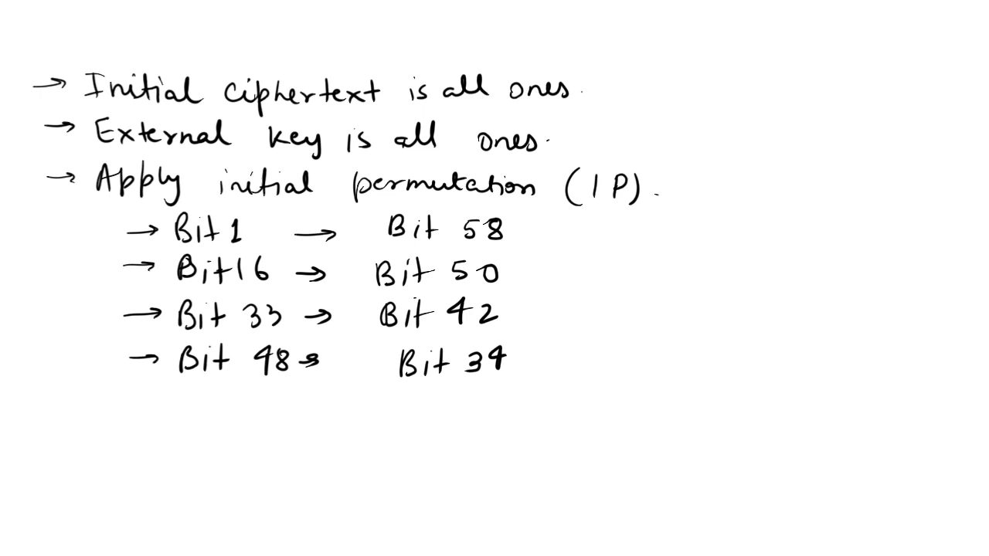
text(In)
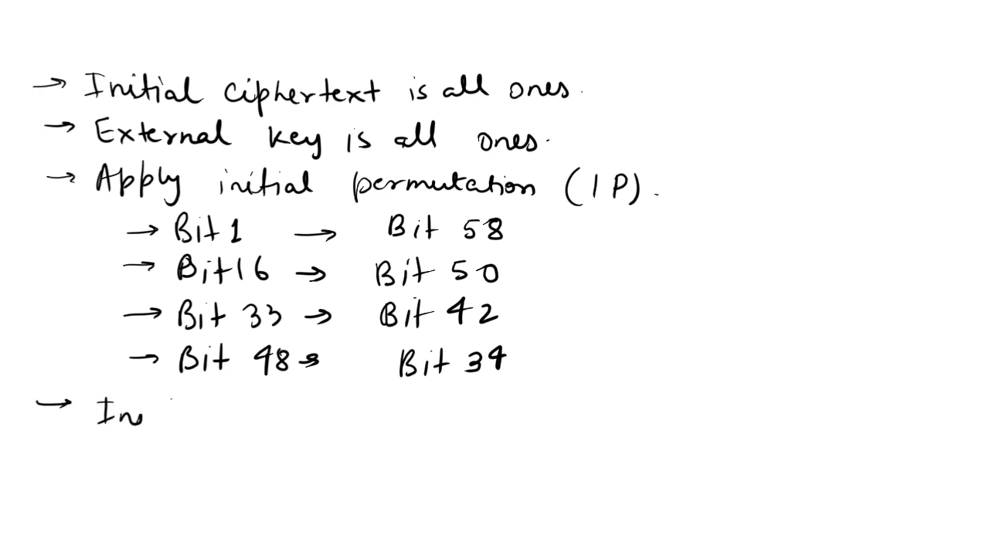
text(the first round D)
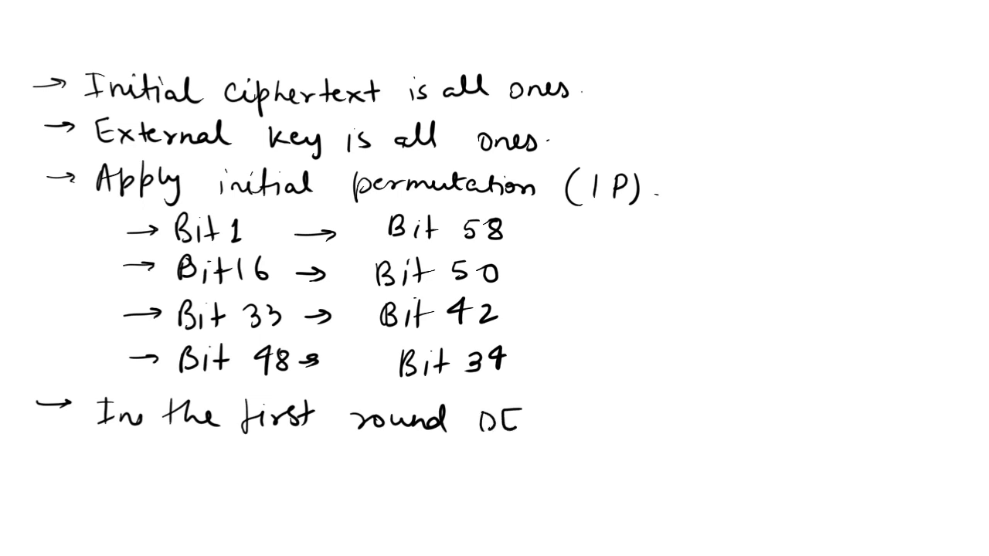
text(ES descrypti)
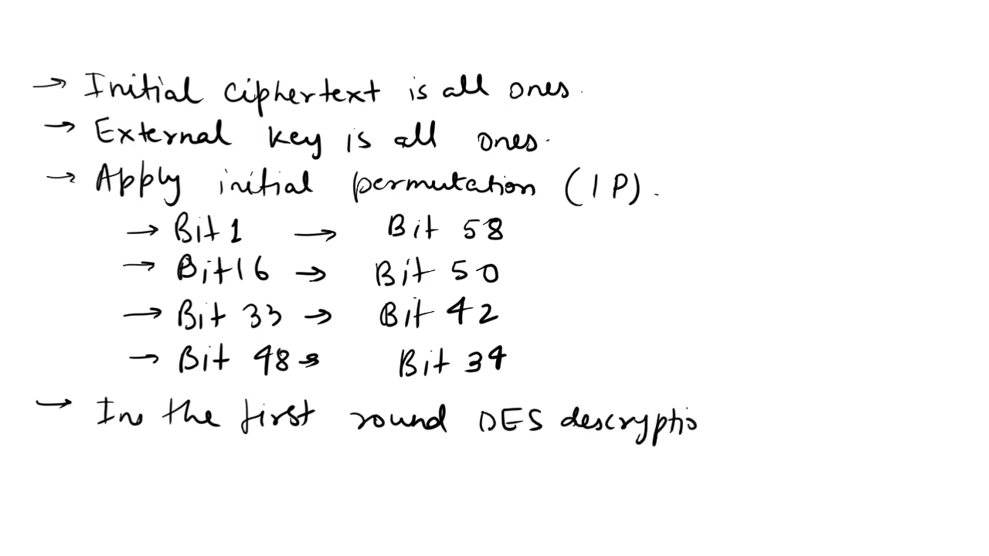
text(on .)
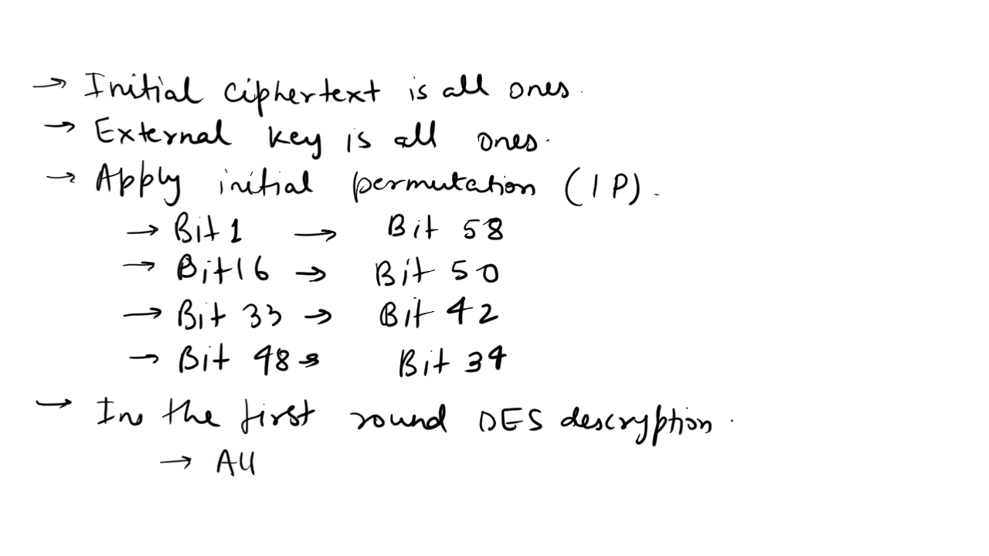
text(subkeys)
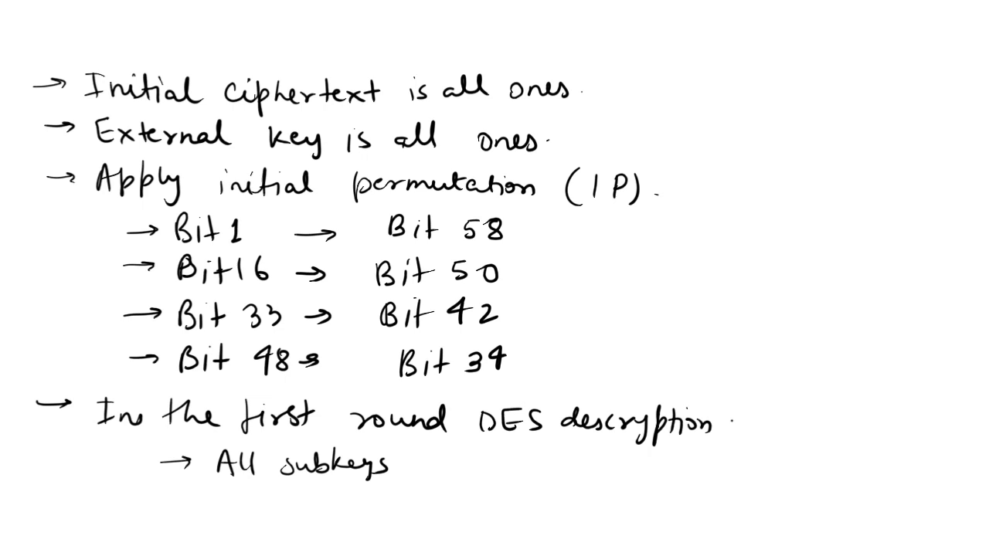
text(ar)
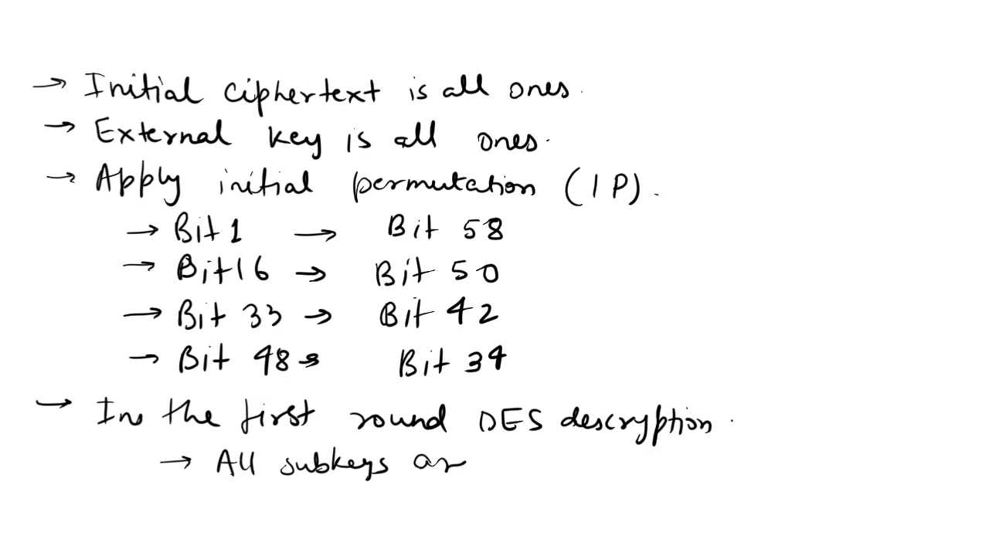
text(are composed of all)
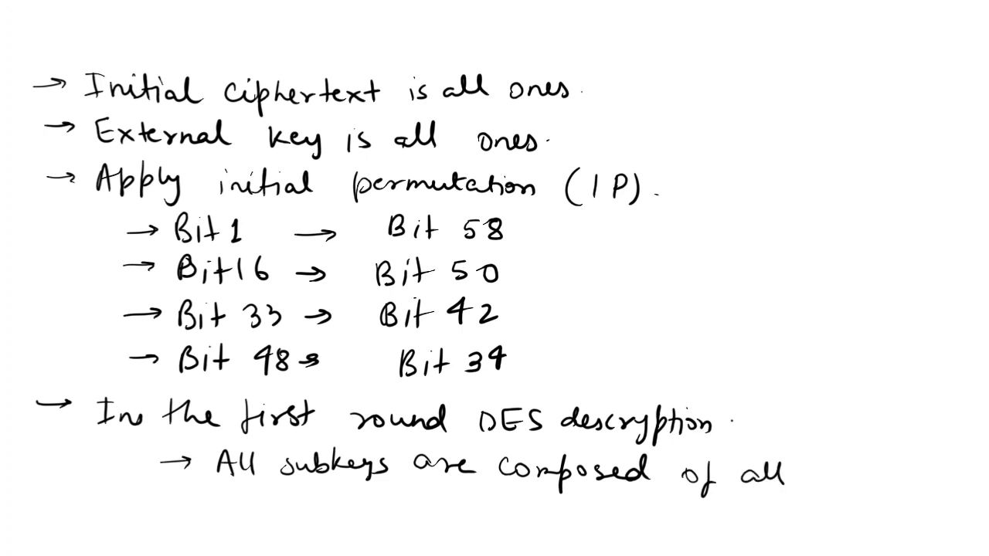
text(ones.)
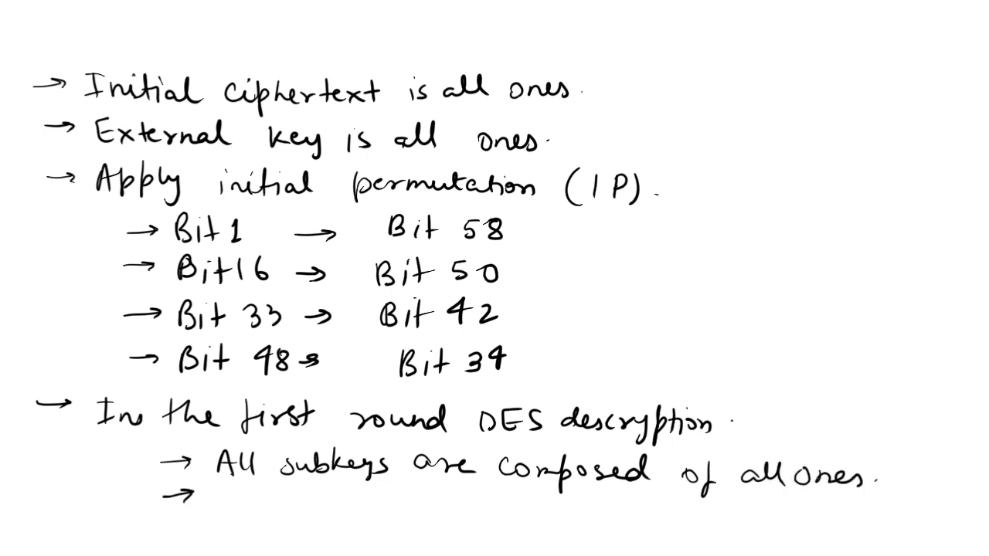
text(After th)
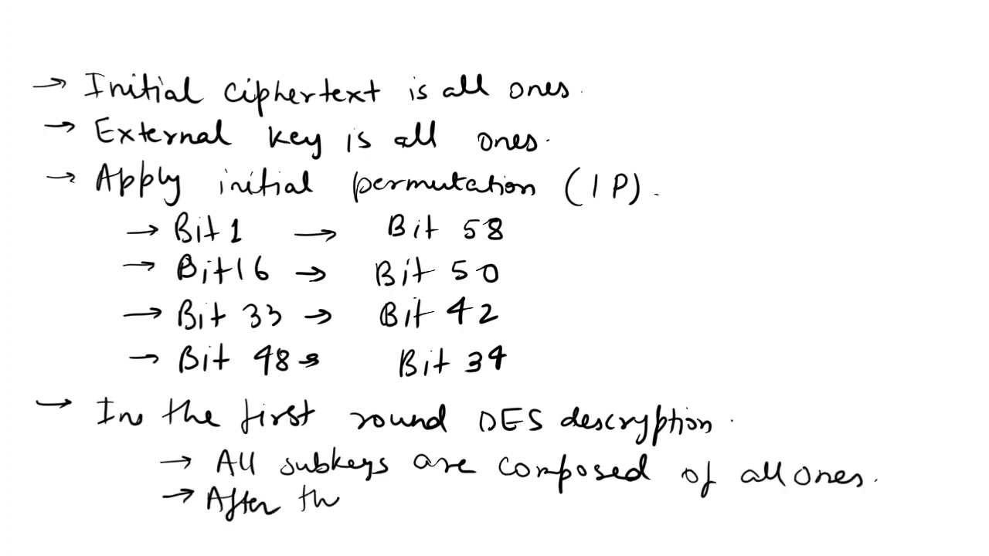
text(first round.)
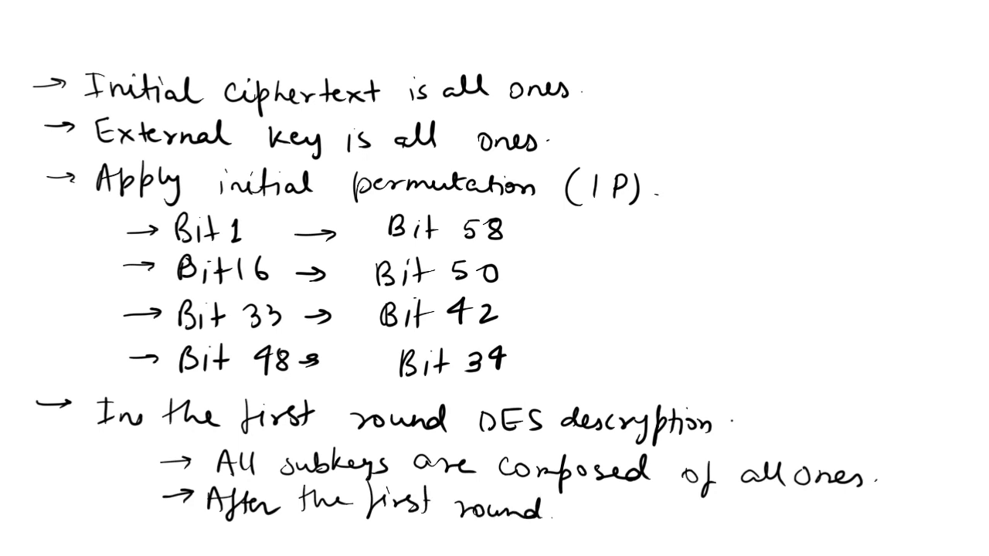
text(, position)
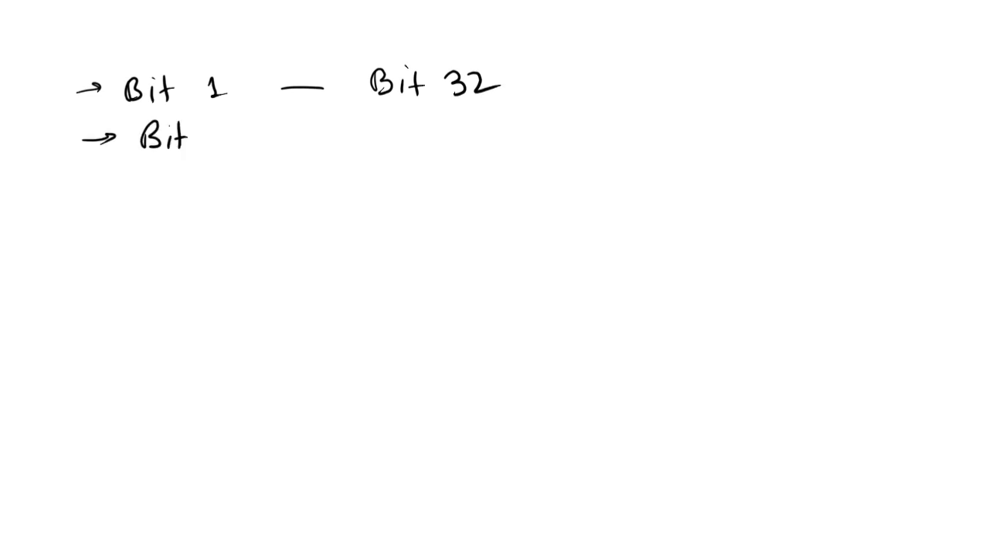
text(16 — Bit)
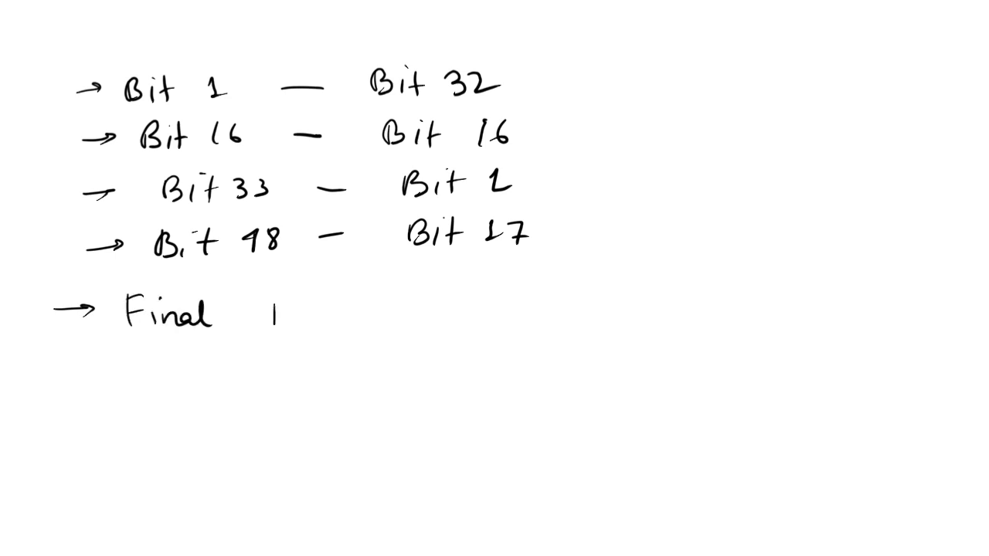
text(Permutation)
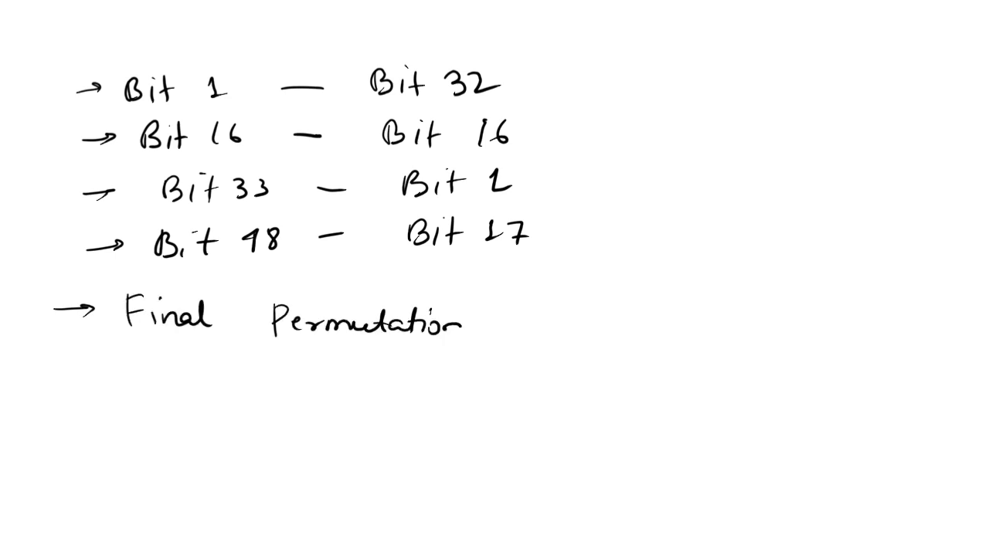
text((FP))
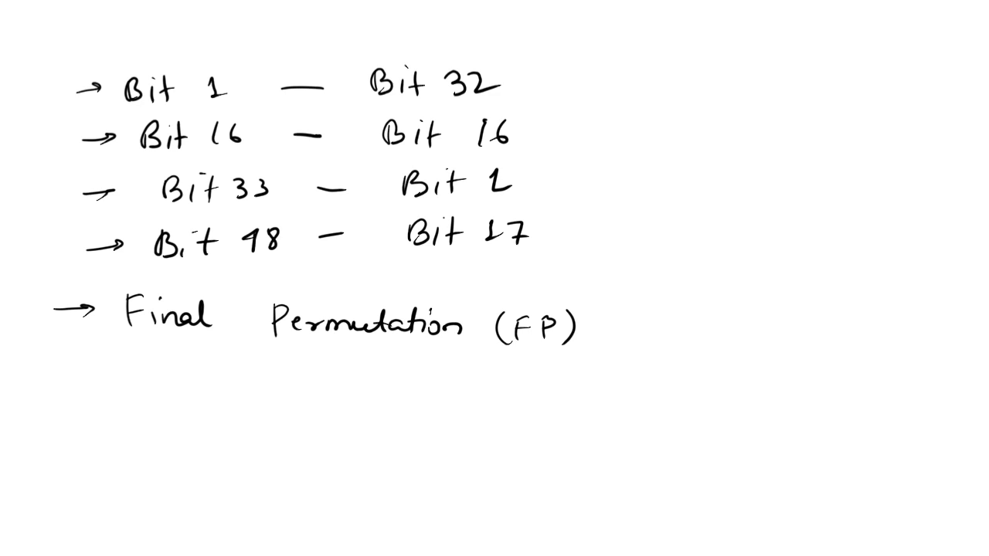
text(is applied for the)
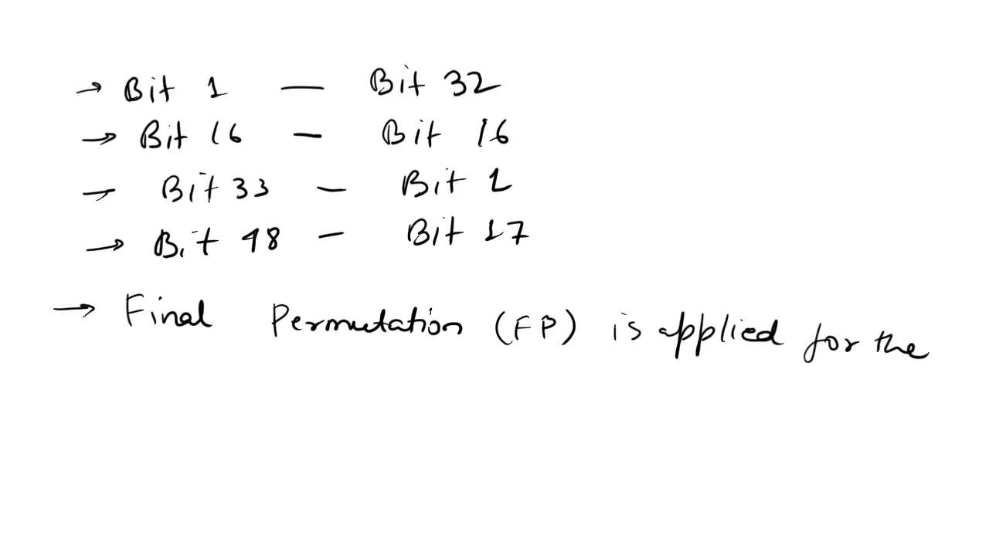
text(final outp)
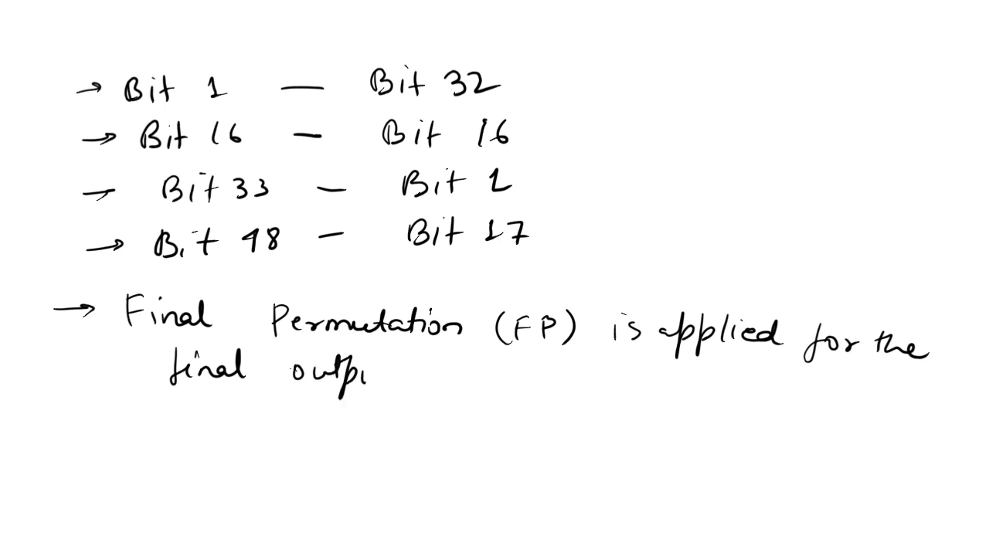
text(Ac)
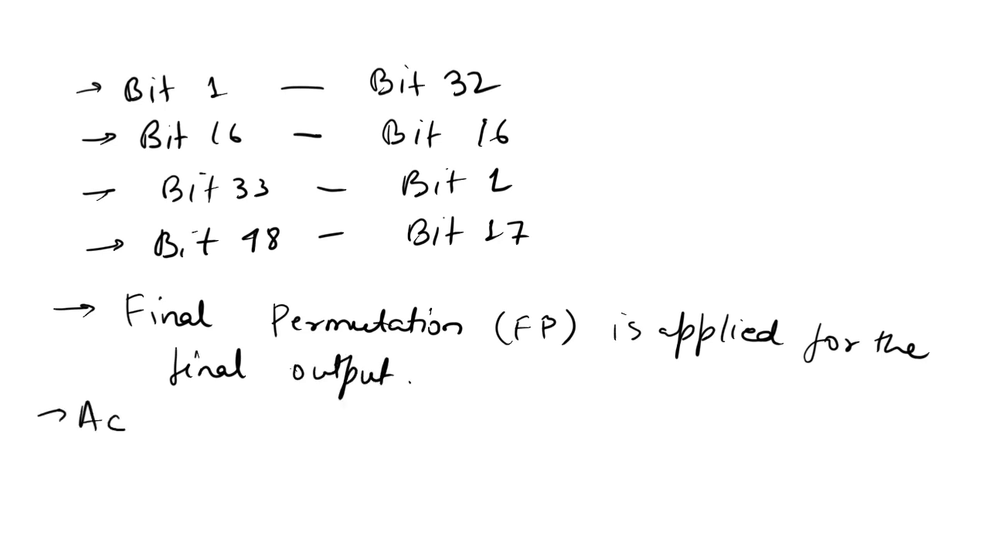
text(Actual bit vo)
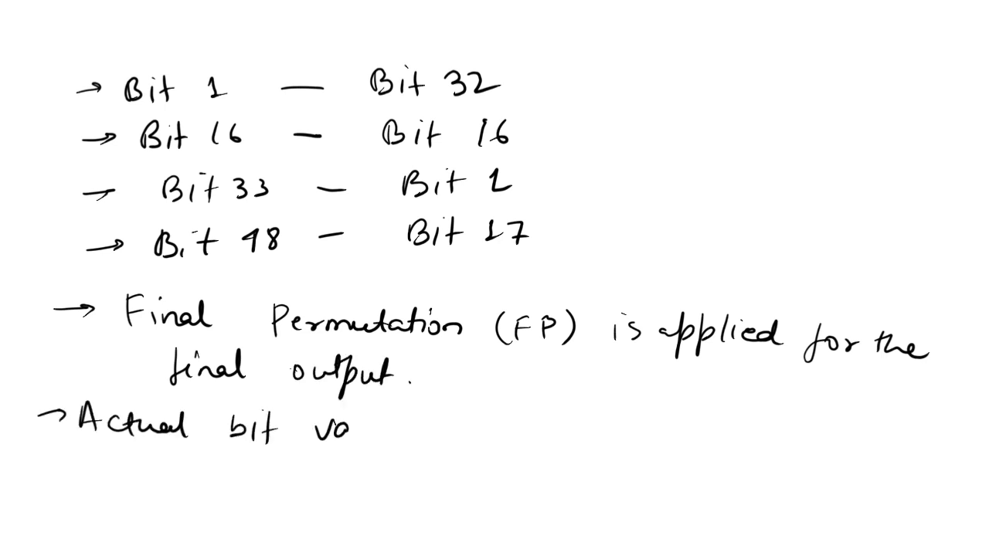
text(values will a)
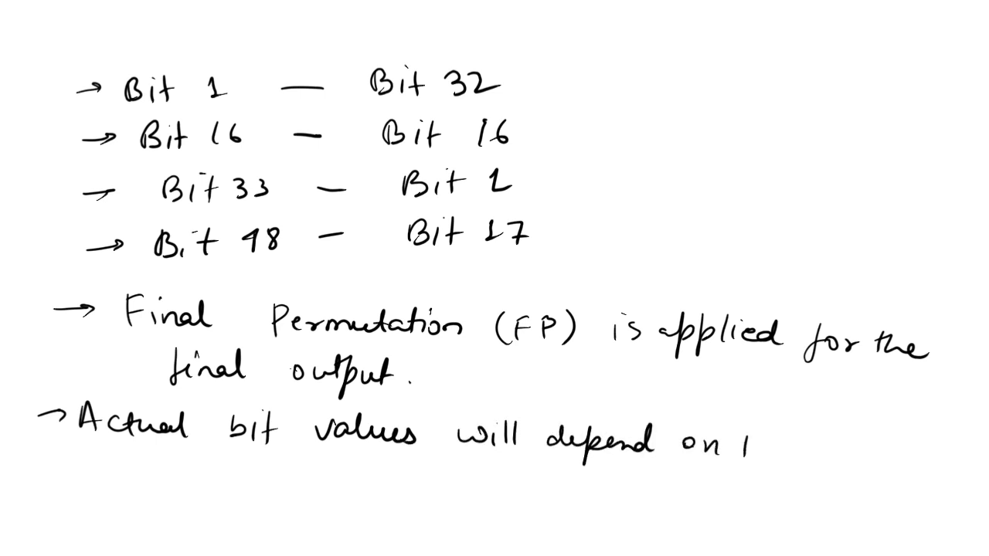
text(the specific)
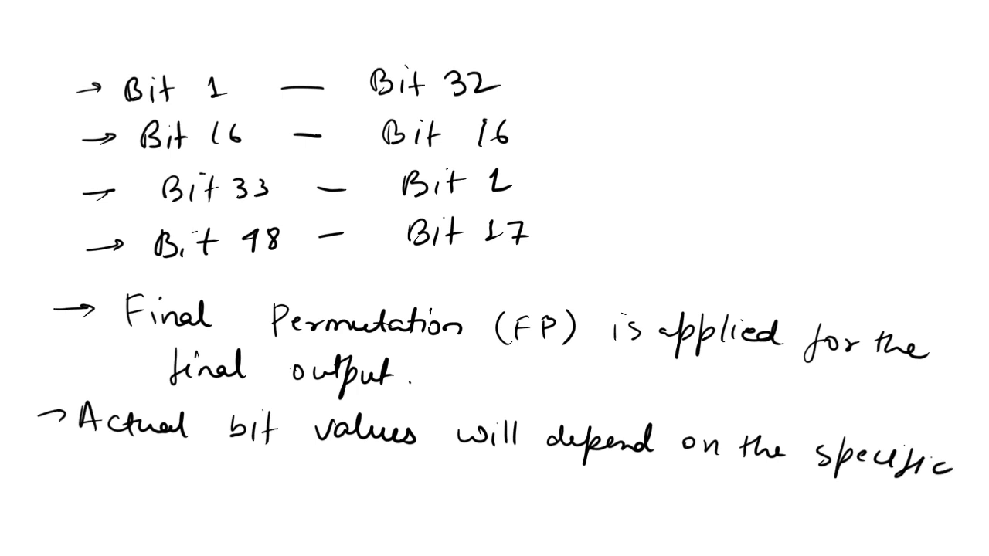
text(data and)
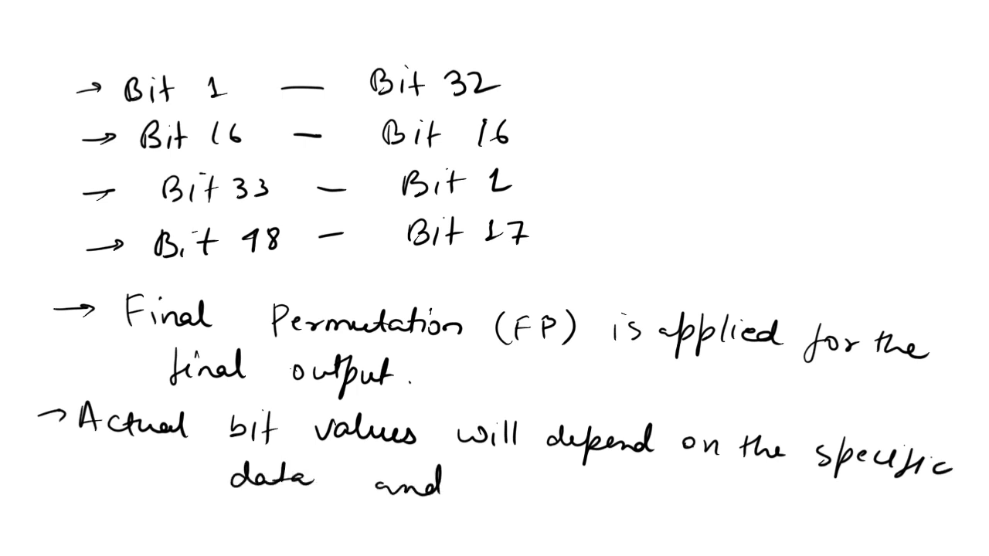
text(key used.)
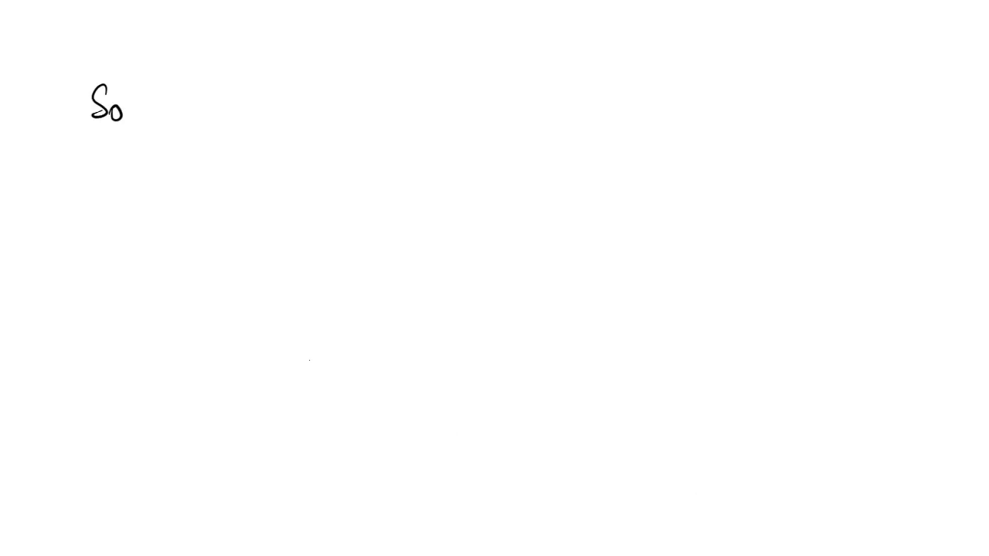
text(, to get the)
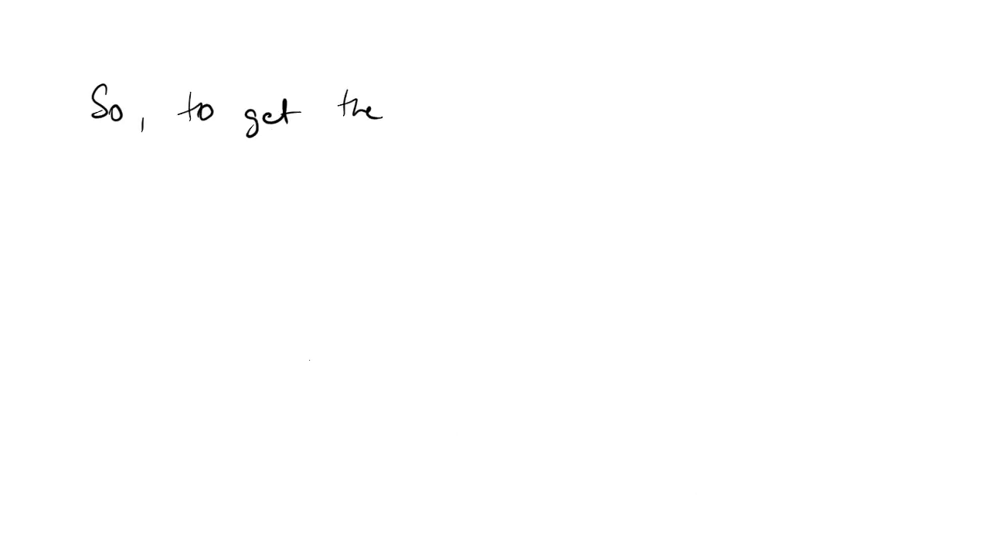
text(bits at po)
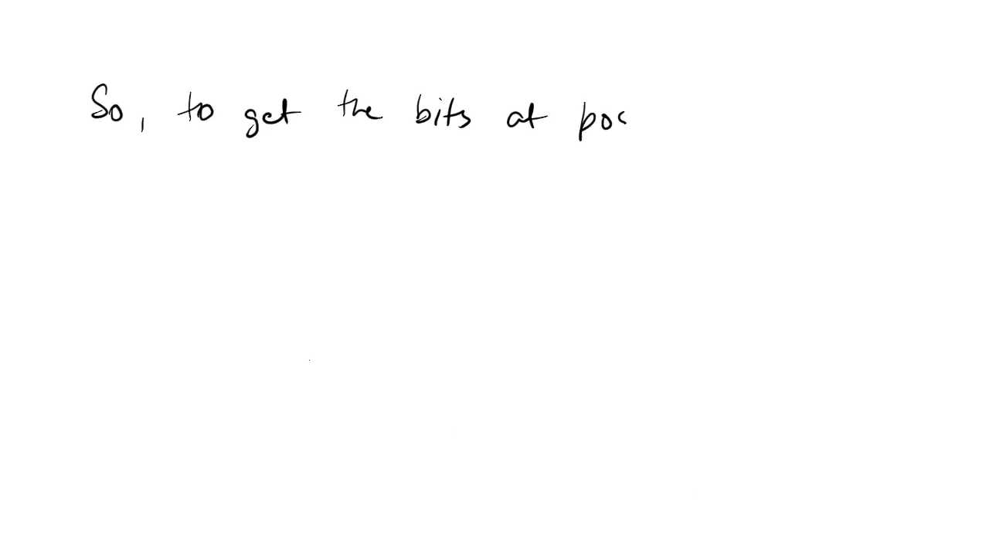
text(positions 1,)
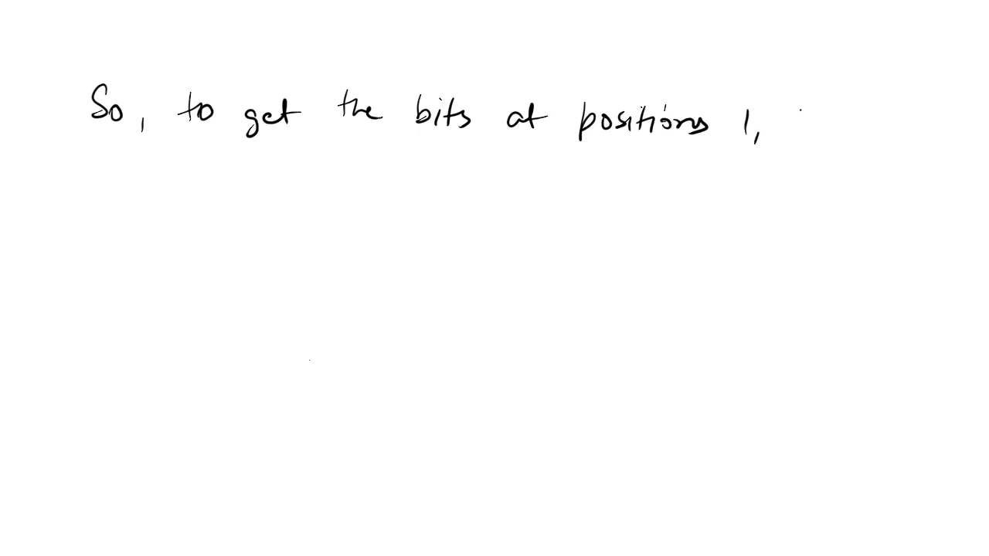
text(16, 33 and)
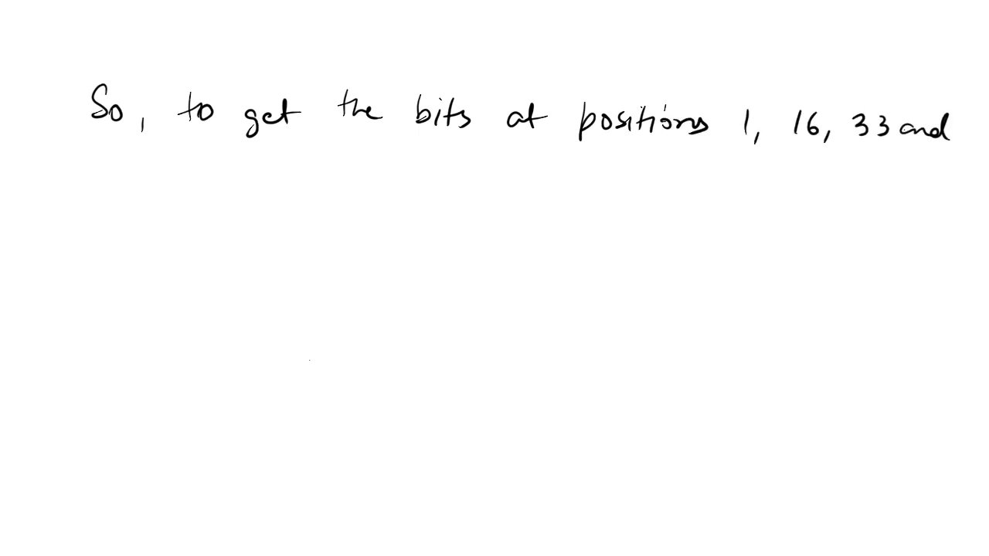
text(48 at the)
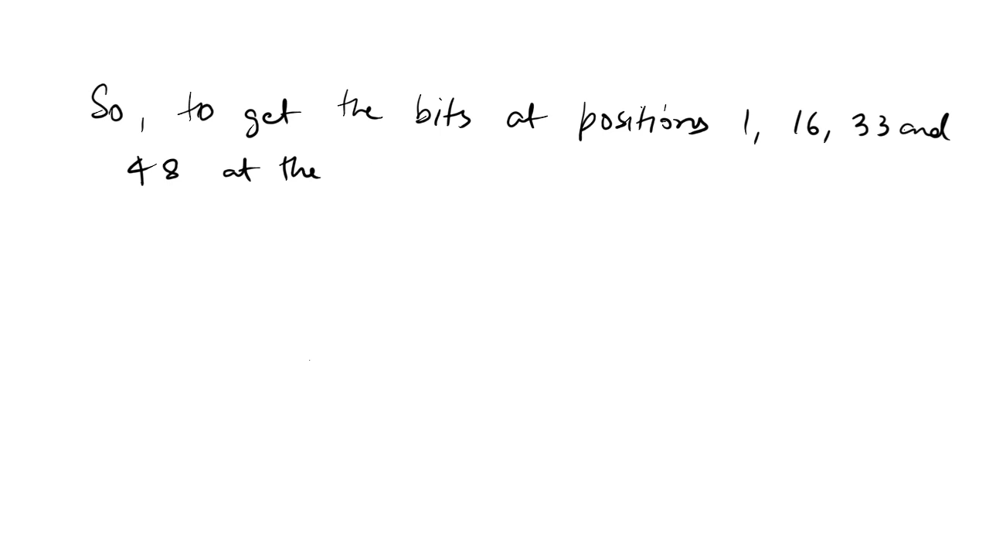
text(output)
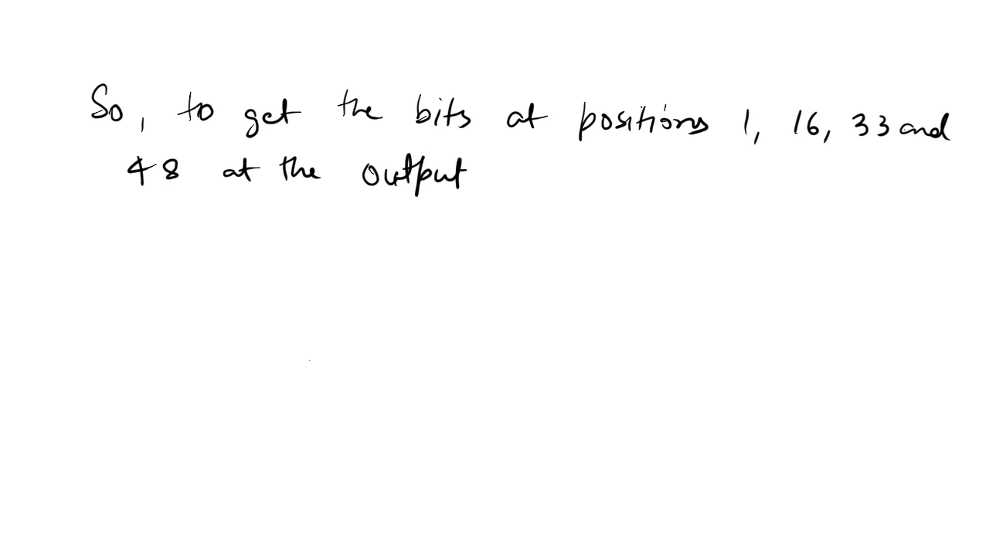
text(of the first)
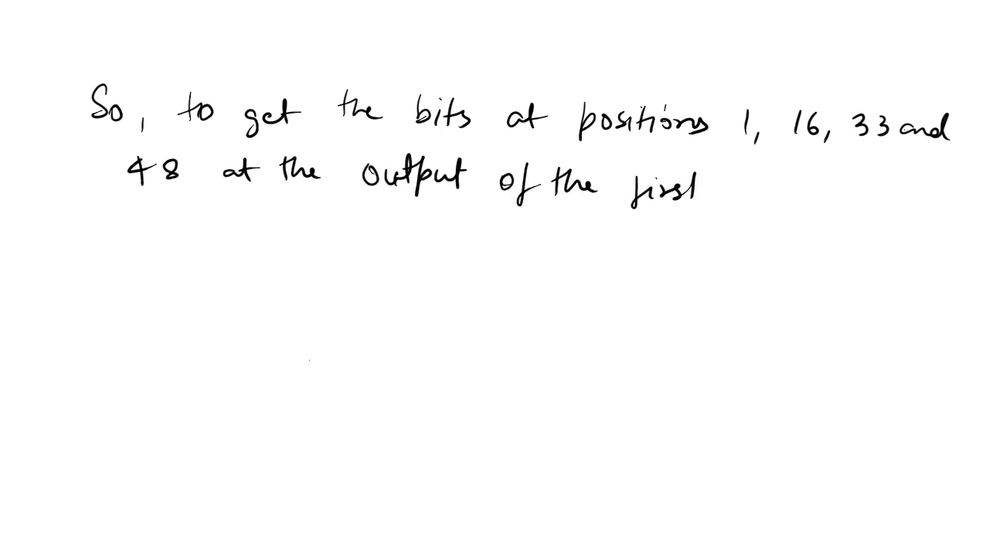
text(round of)
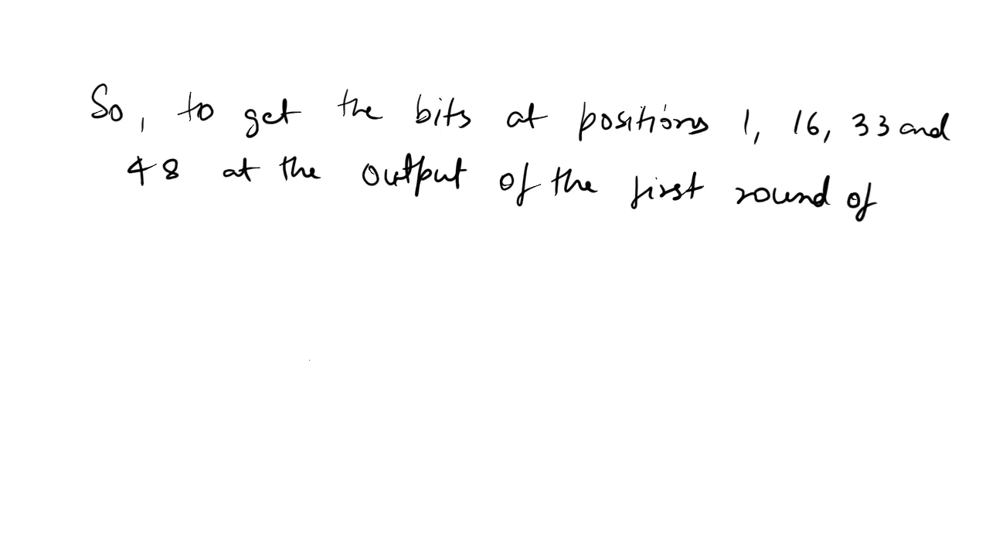
text(DES decr)
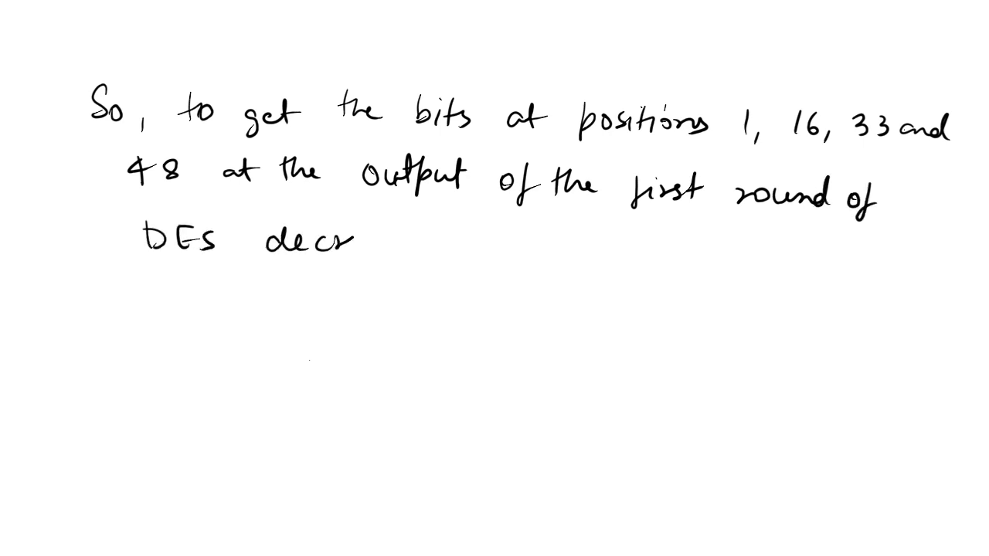
text(yption)
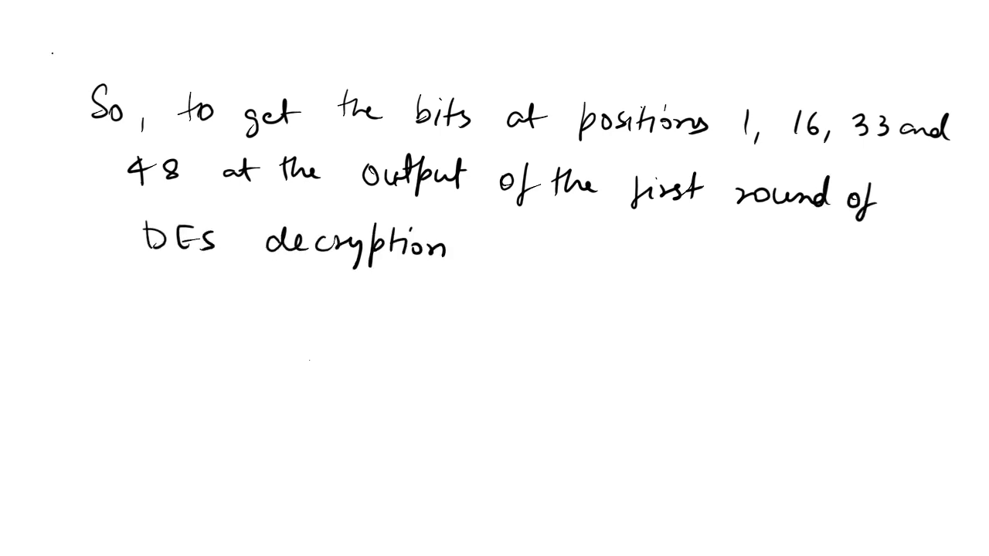